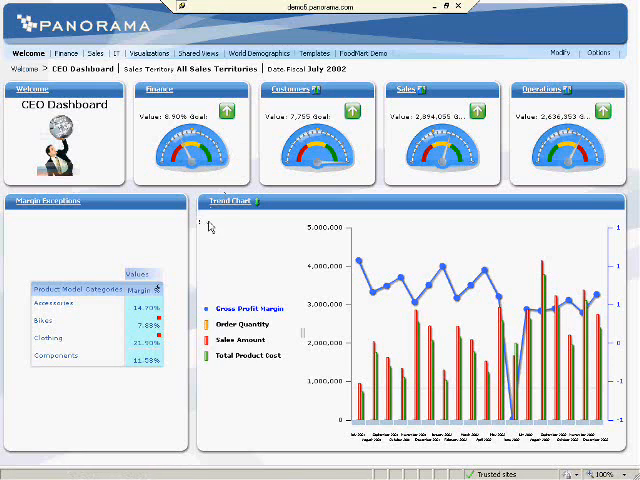
pyautogui.moveTo(400, 302)
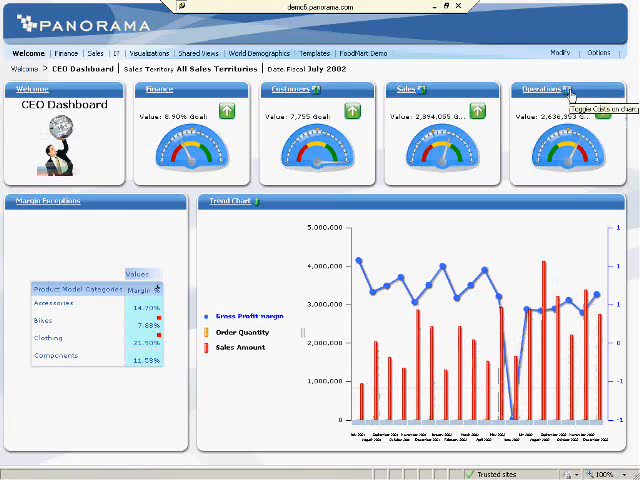
pyautogui.moveTo(258, 210)
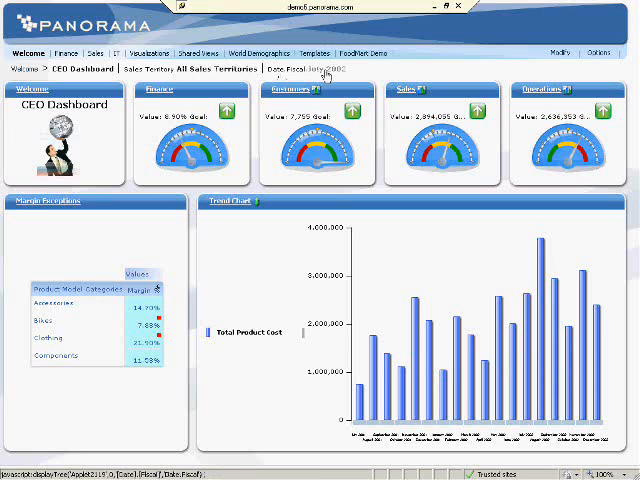
# Switch the CEO Dashboard's Sales Territory filter to Europe
pyautogui.click(206, 68)
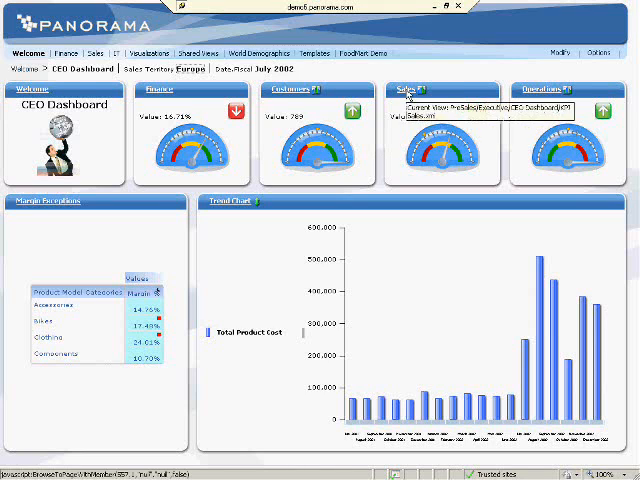
# Drill from the Sales gauge into the Sales Dashboard for Europe, July 2002
pyautogui.click(148, 52)
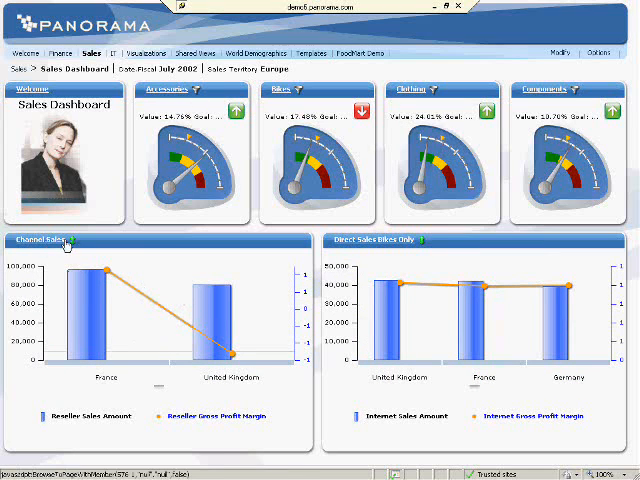
pyautogui.moveTo(388, 242)
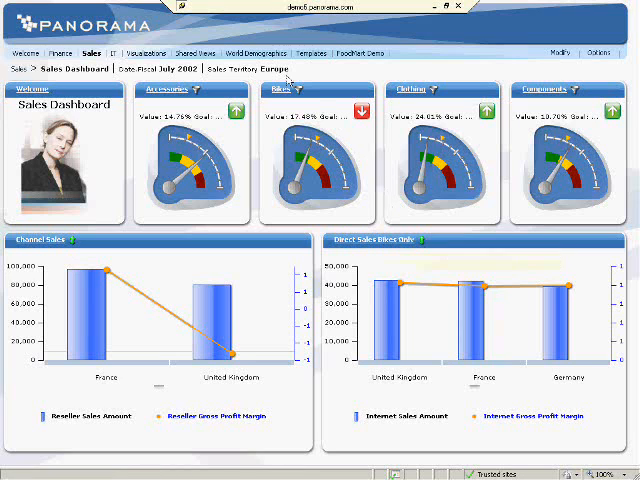
# Change the Sales Dashboard's territory to All Sales Territories via the tree dialog
pyautogui.click(254, 52)
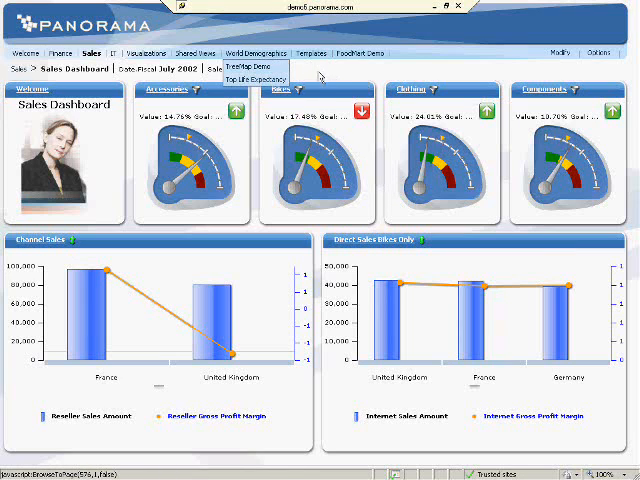
pyautogui.click(256, 76)
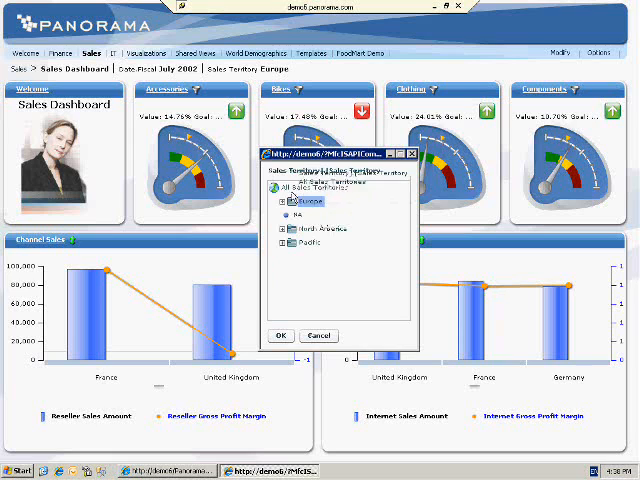
pyautogui.click(280, 336)
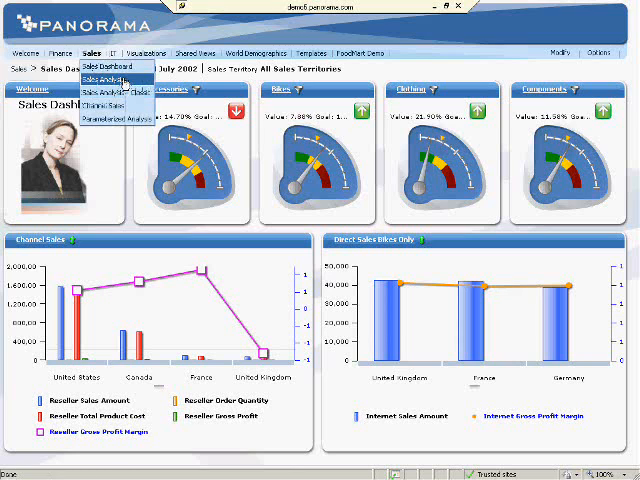
# Show the Sales Analysis grid for July 2002 with its parameters applied
pyautogui.click(104, 78)
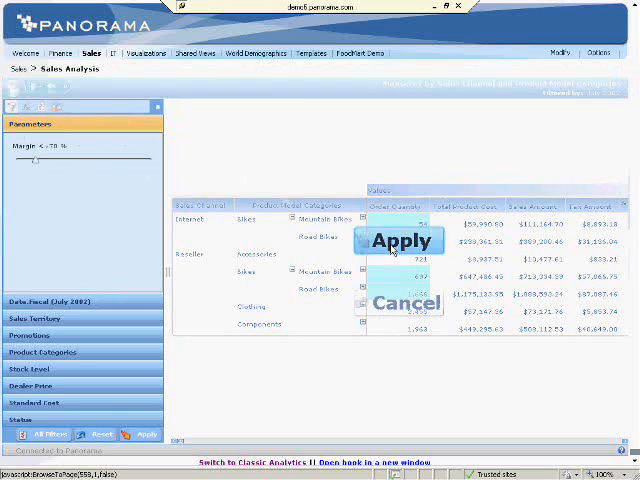
pyautogui.click(400, 240)
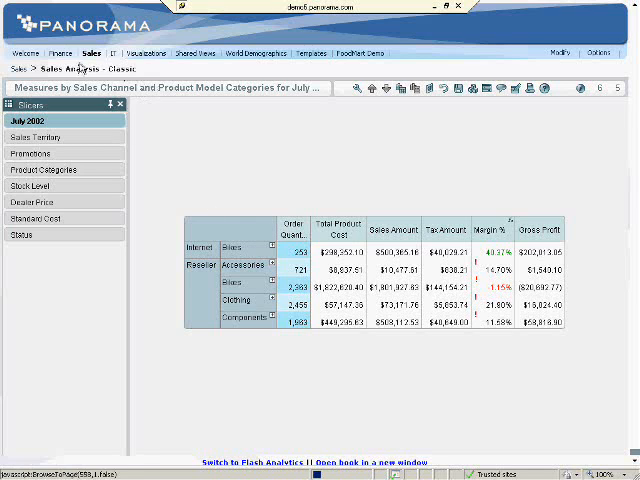
# Go to the Seasonal Analysis radar chart page from the Visualizations menu
pyautogui.click(152, 52)
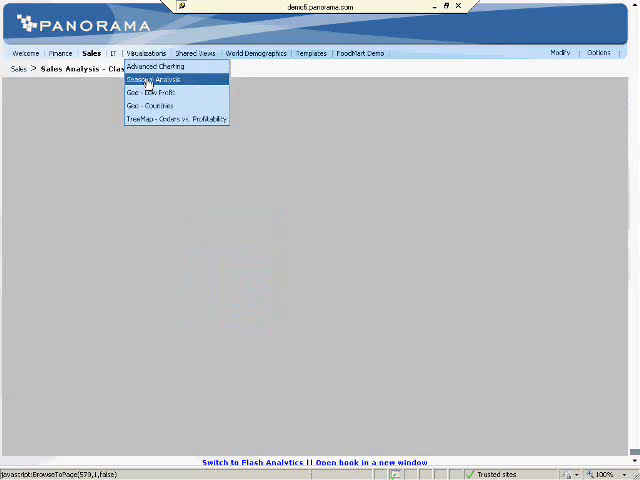
pyautogui.click(150, 78)
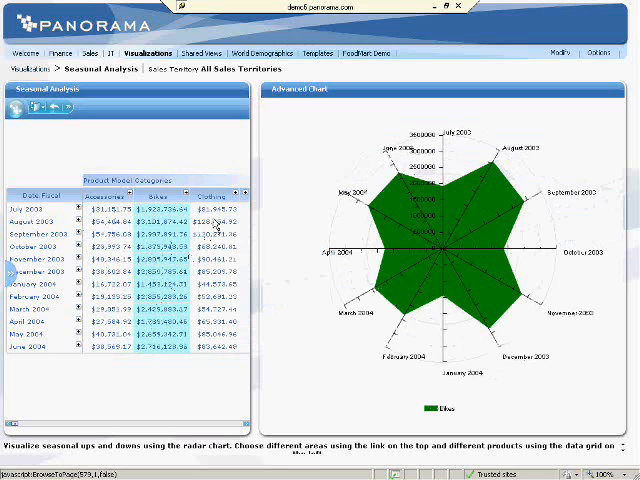
pyautogui.click(216, 188)
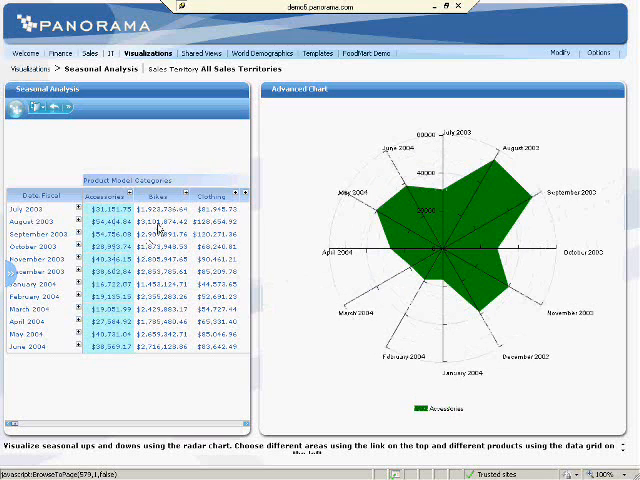
pyautogui.click(152, 188)
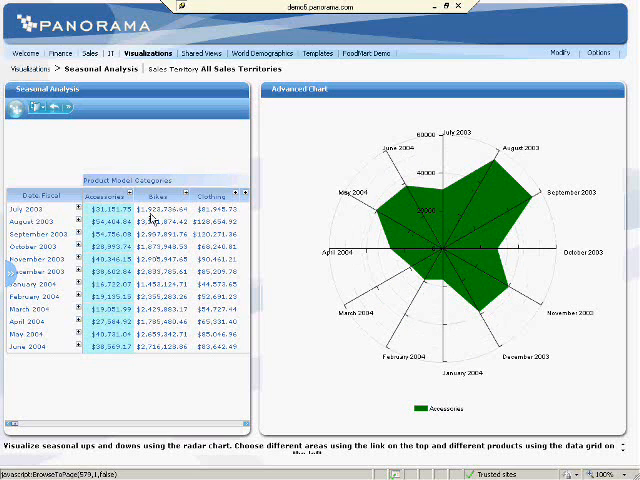
pyautogui.click(176, 196)
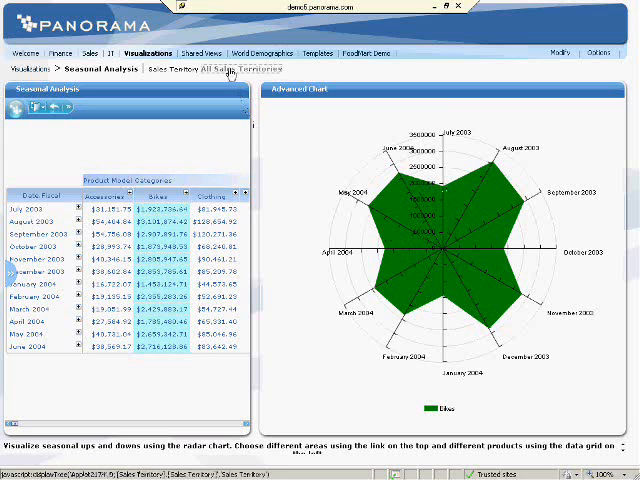
# Filter the Seasonal Analysis to Europe, then move on to the World Demographics TreeMap demo
pyautogui.click(228, 68)
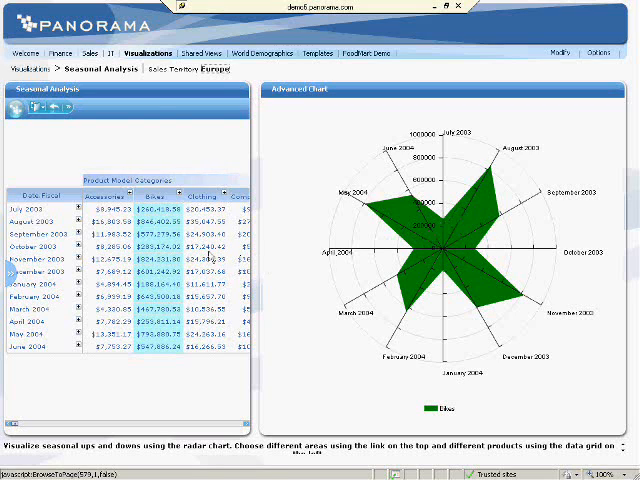
pyautogui.click(144, 52)
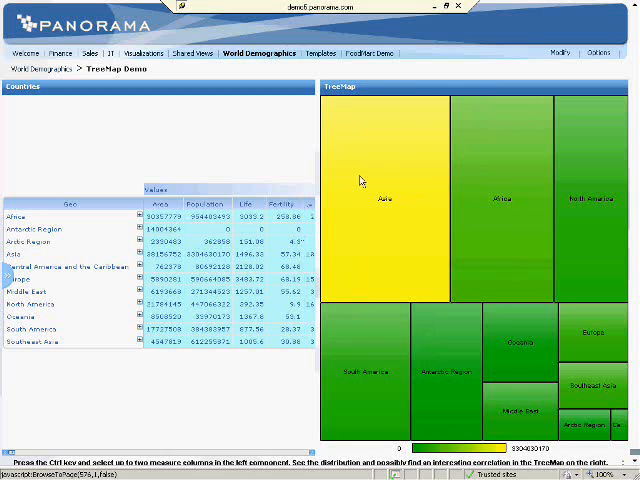
pyautogui.moveTo(416, 182)
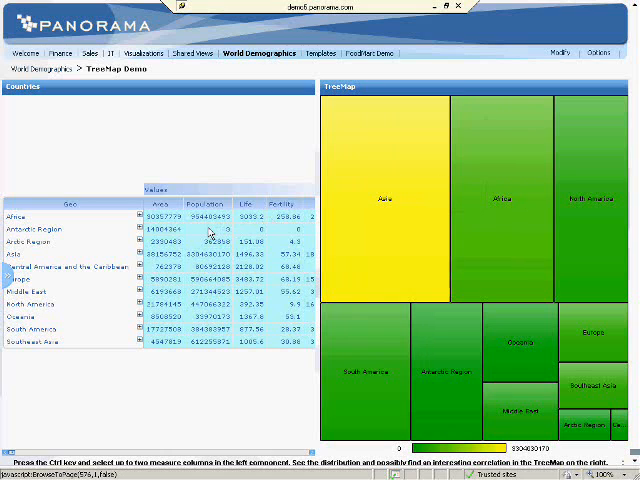
pyautogui.moveTo(204, 232)
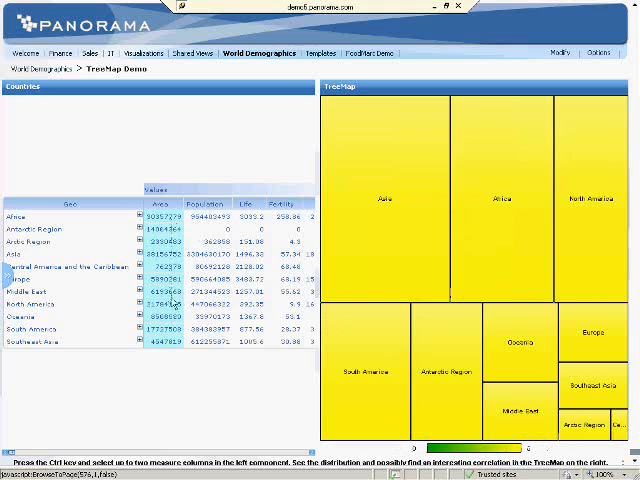
# Recolour the World Demographics treemap by a different measure column in the Countries grid
pyautogui.click(204, 214)
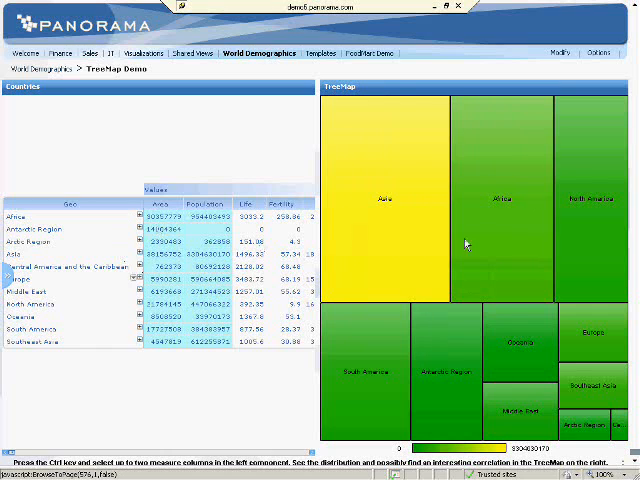
pyautogui.moveTo(382, 236)
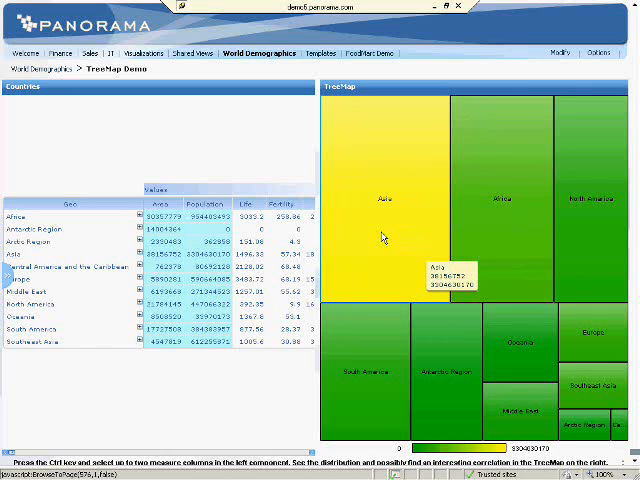
pyautogui.moveTo(490, 244)
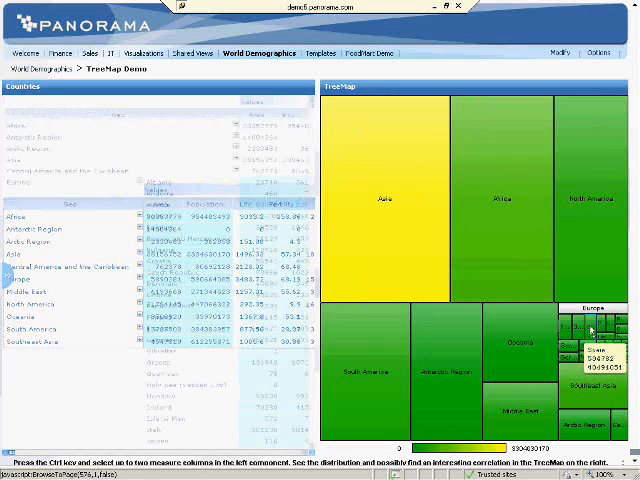
# Drill the treemap into Europe's countries, then move to the geographic visualization demos
pyautogui.click(140, 180)
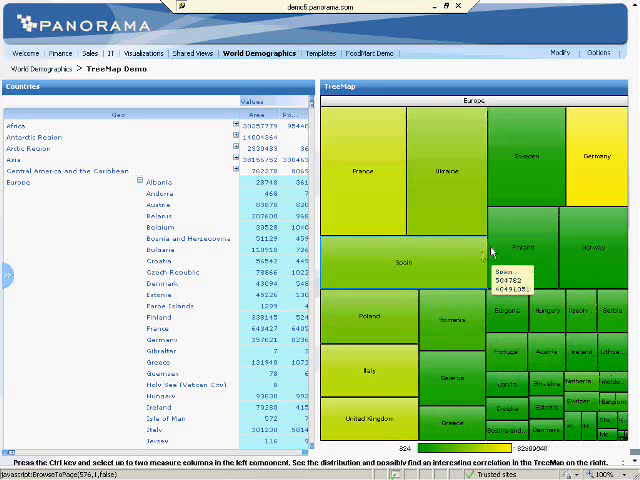
pyautogui.moveTo(516, 244)
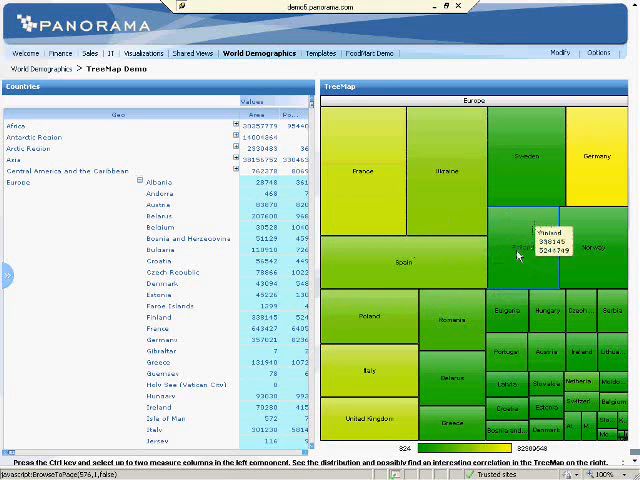
pyautogui.moveTo(600, 164)
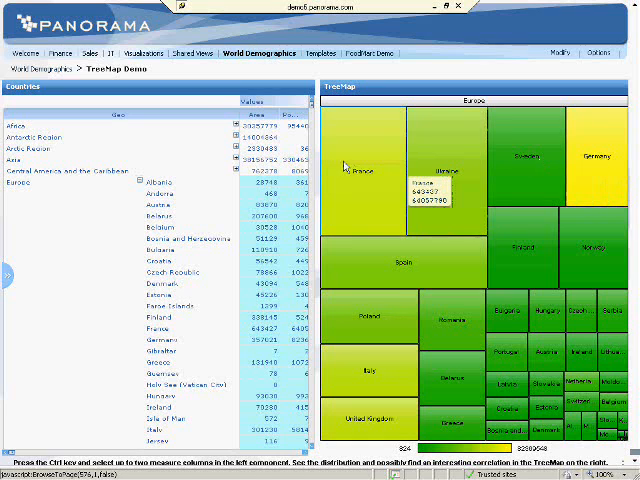
pyautogui.click(144, 52)
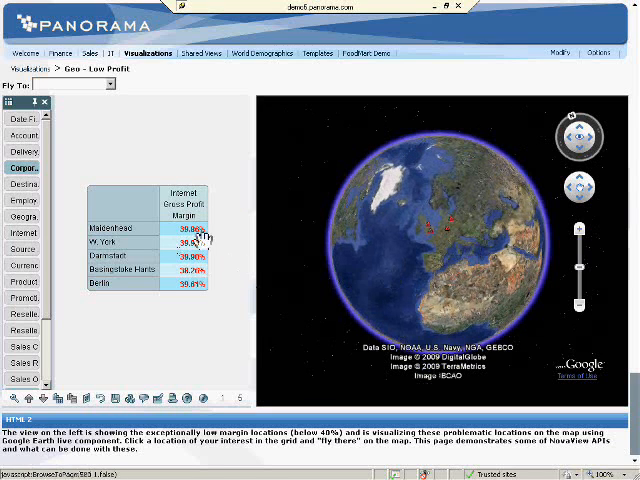
# Fly the Geo – Low Profit map to the UK low-margin stores and show York's details
pyautogui.click(112, 84)
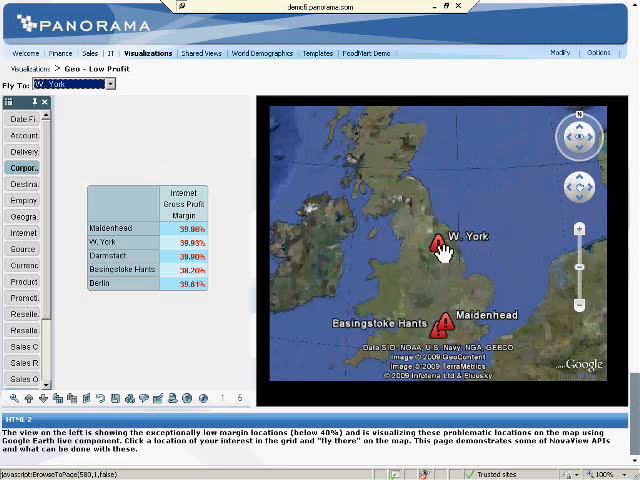
pyautogui.click(438, 244)
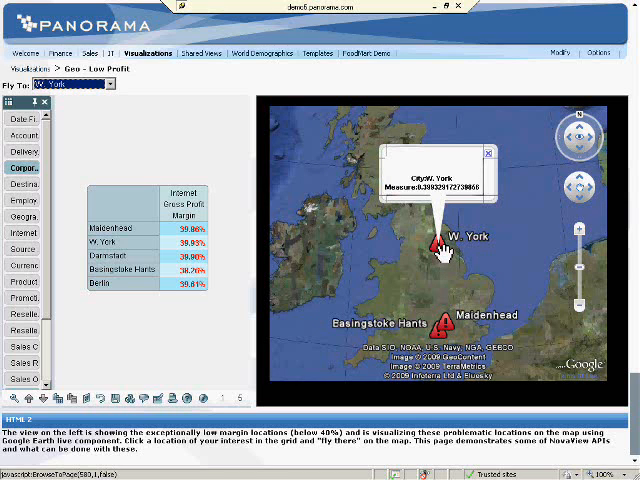
pyautogui.click(488, 152)
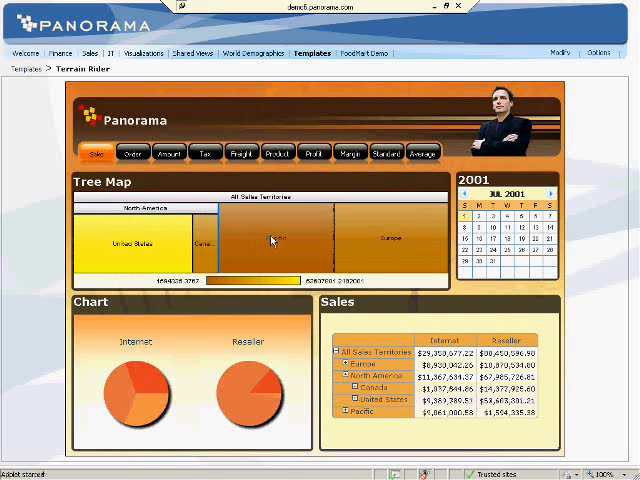
# Choose the Sales Dashboard template in the Templates section
pyautogui.click(276, 240)
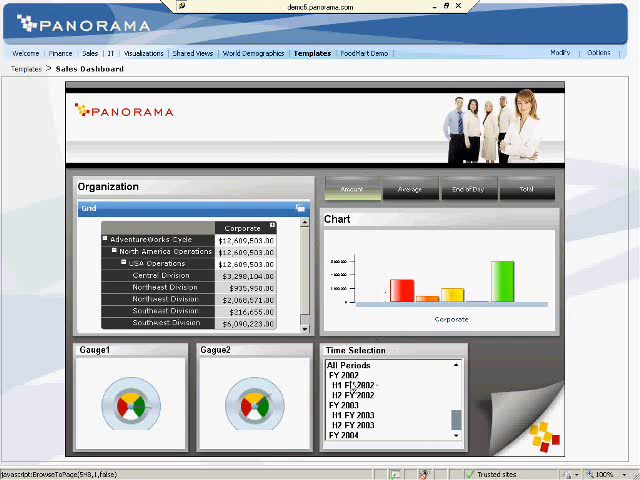
# Narrow the Time Selection from 1H FY 2002 down to the 1Q FY 2002 quarter
pyautogui.click(352, 384)
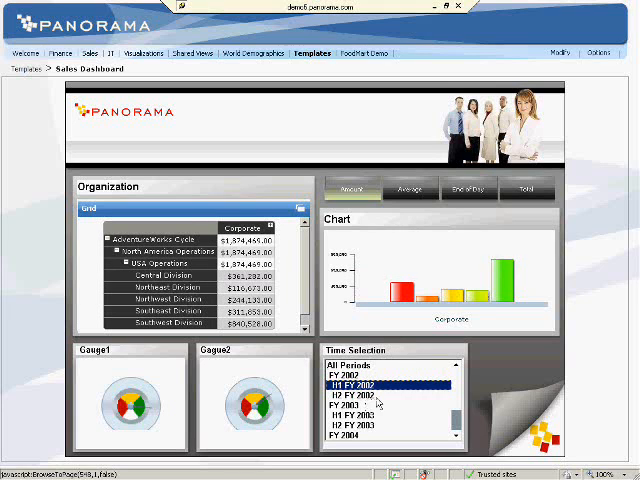
pyautogui.click(368, 392)
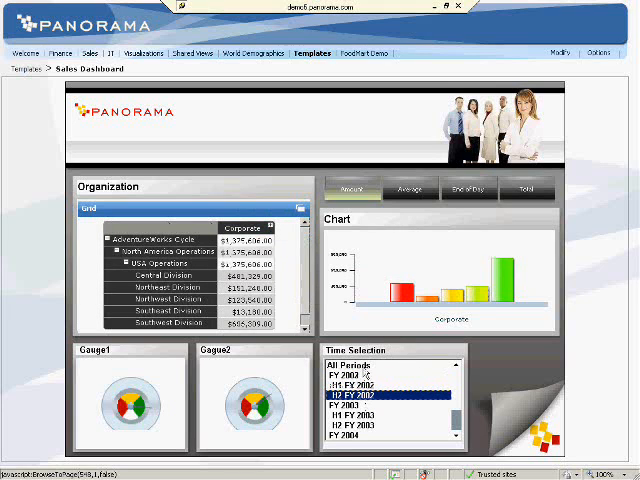